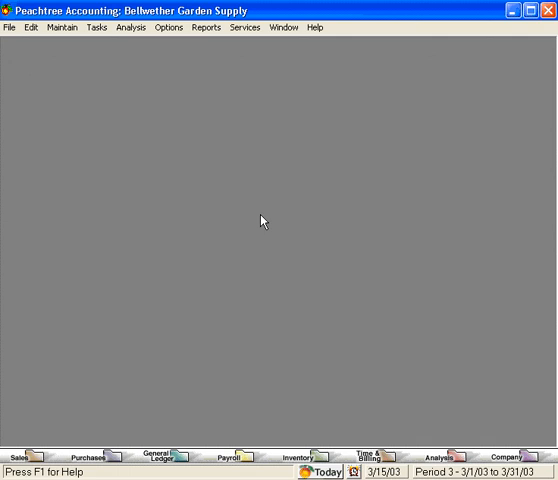
Enable Use Audit Trail in Bellwether Garden Supply's Company Information and save it
{"action": "left_click", "coordinate": [60, 28]}
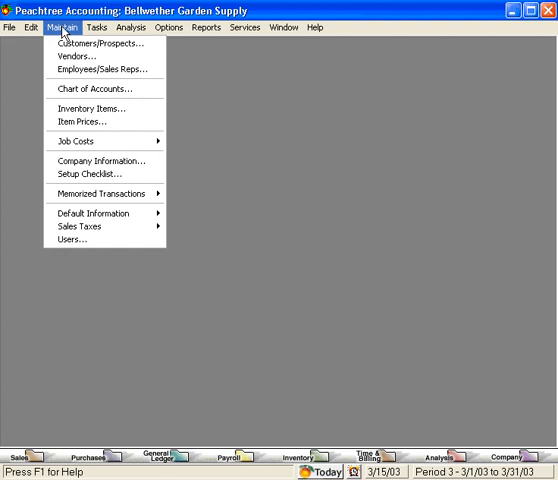
{"action": "mouse_move", "coordinate": [96, 160]}
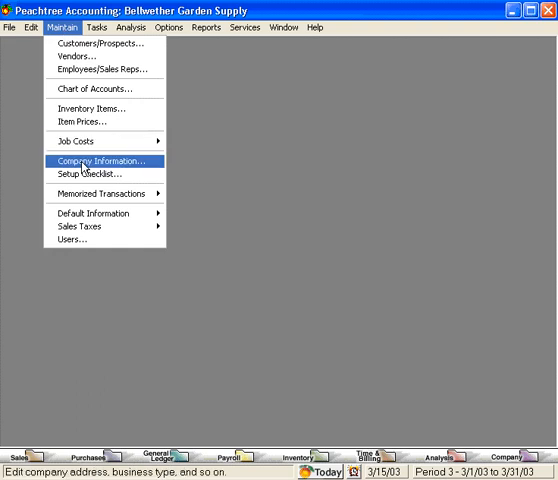
{"action": "left_click", "coordinate": [108, 160]}
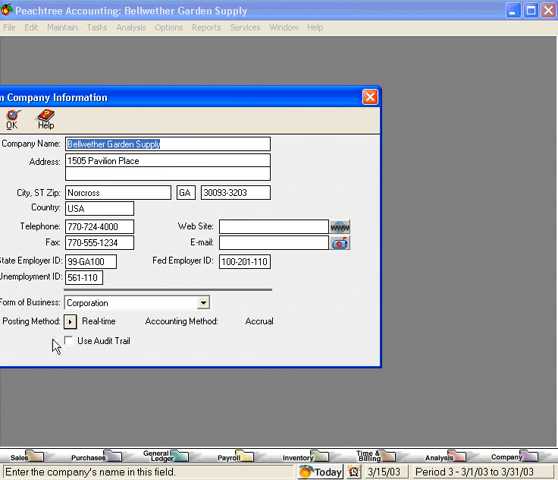
{"action": "left_click", "coordinate": [68, 340]}
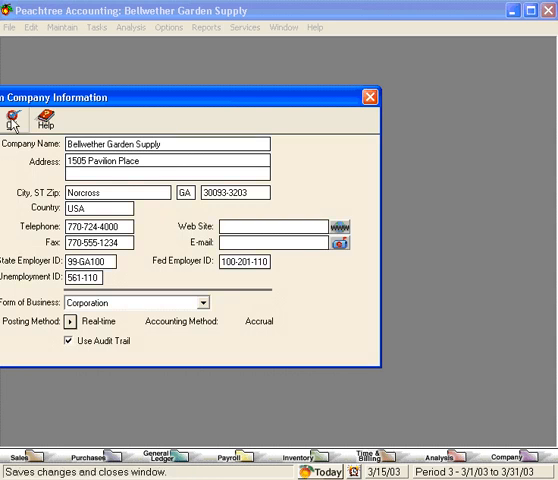
{"action": "left_click", "coordinate": [12, 118]}
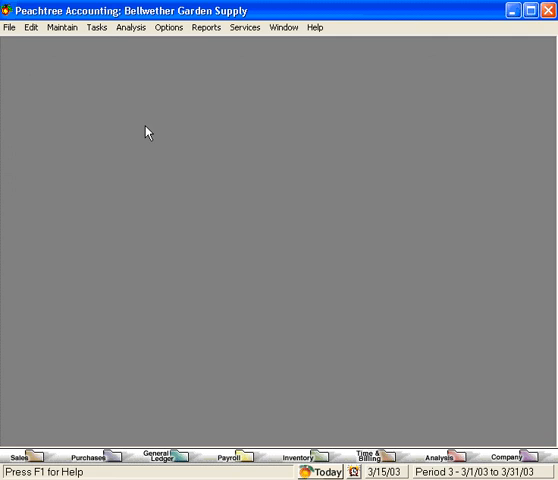
{"action": "left_click", "coordinate": [62, 28]}
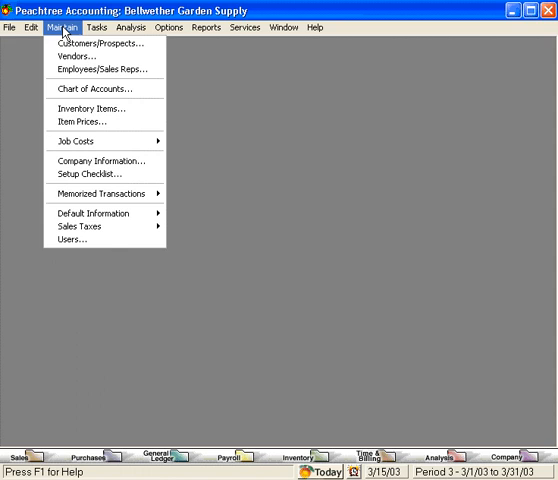
{"action": "mouse_move", "coordinate": [102, 68]}
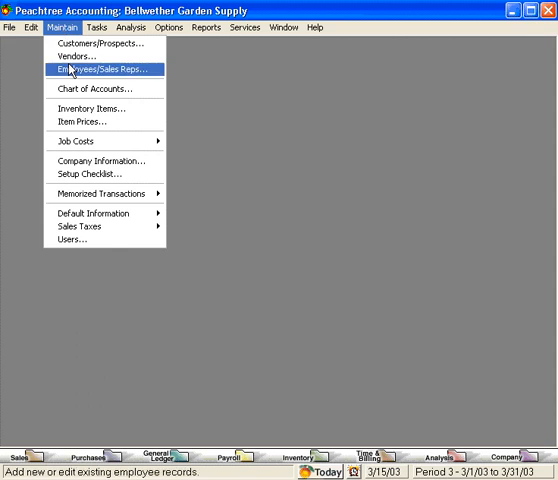
{"action": "mouse_move", "coordinate": [106, 240]}
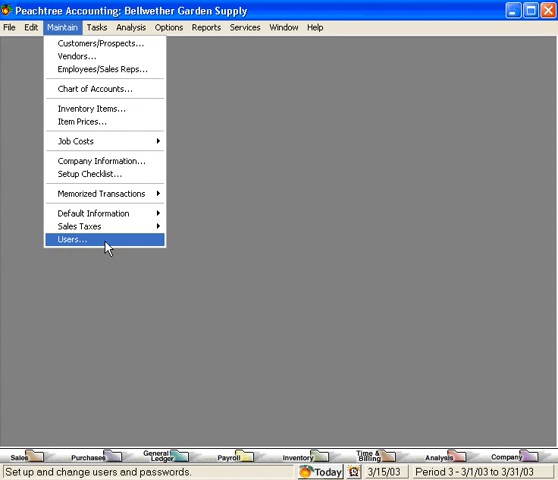
{"action": "mouse_move", "coordinate": [90, 122]}
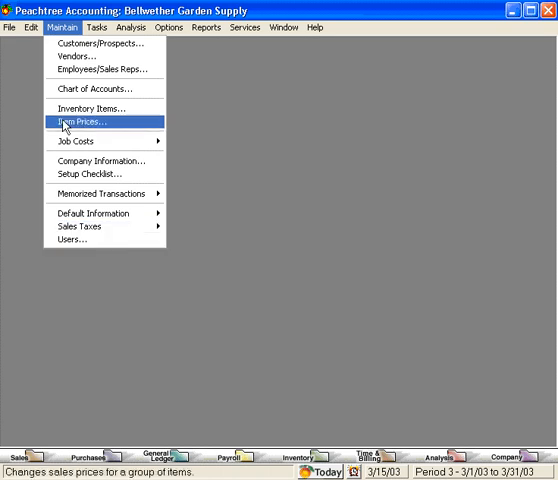
{"action": "left_click", "coordinate": [84, 120]}
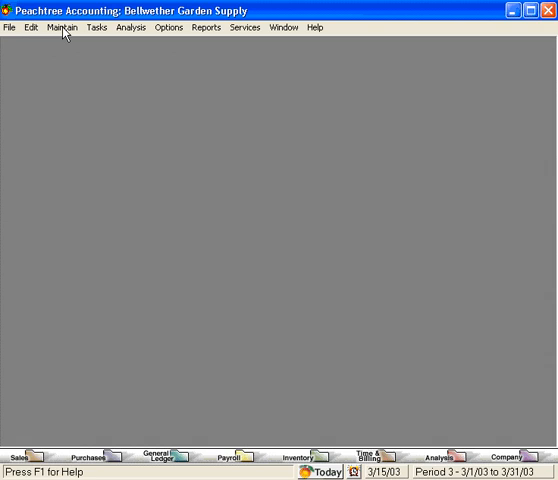
{"action": "mouse_move", "coordinate": [100, 28]}
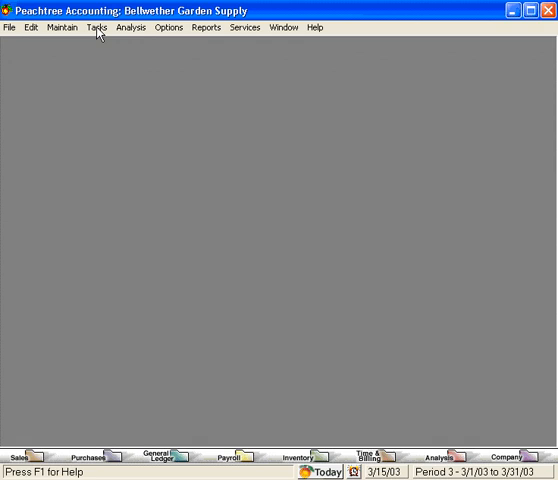
Start a Payroll Entry from Tasks and select an existing payroll check to edit
{"action": "left_click", "coordinate": [96, 28]}
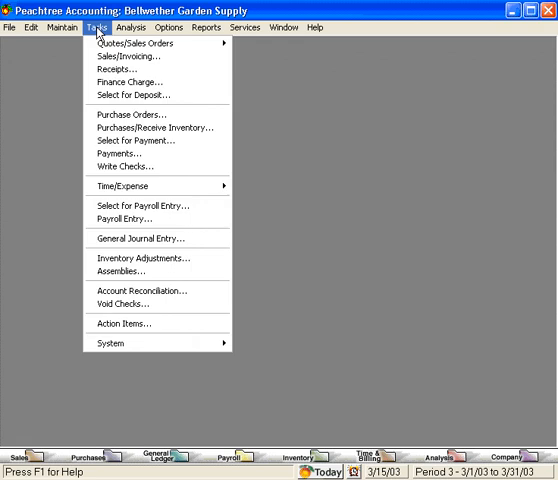
{"action": "left_click", "coordinate": [126, 220]}
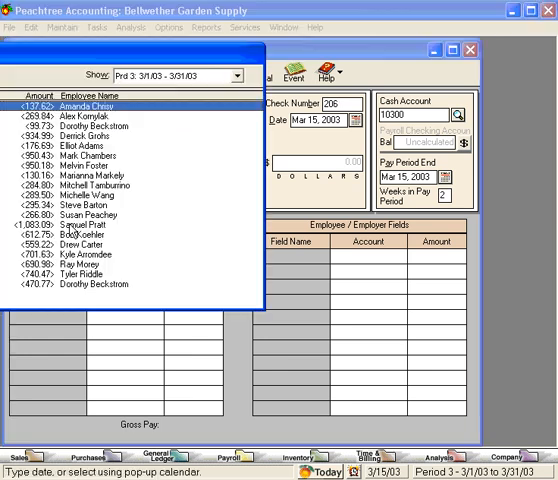
{"action": "left_click", "coordinate": [90, 284]}
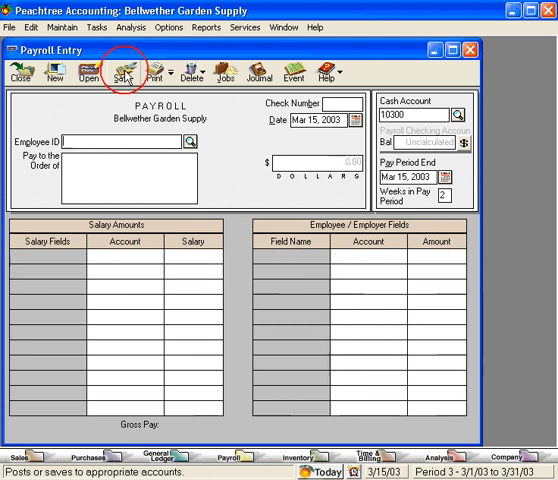
{"action": "mouse_move", "coordinate": [28, 76]}
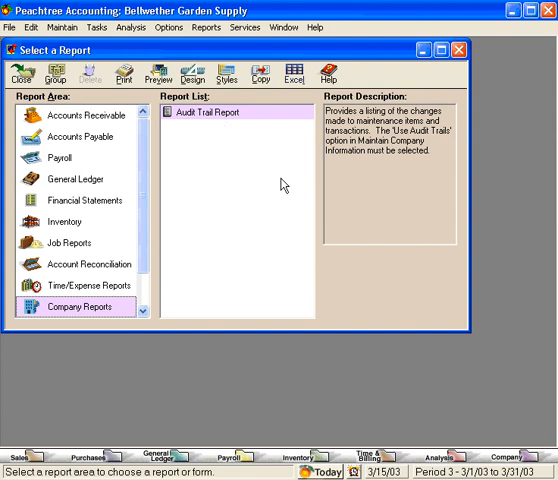
Run the Audit Trail Report for the range Feb 1, 2002 to Mar 15, 2003
{"action": "left_click", "coordinate": [210, 112]}
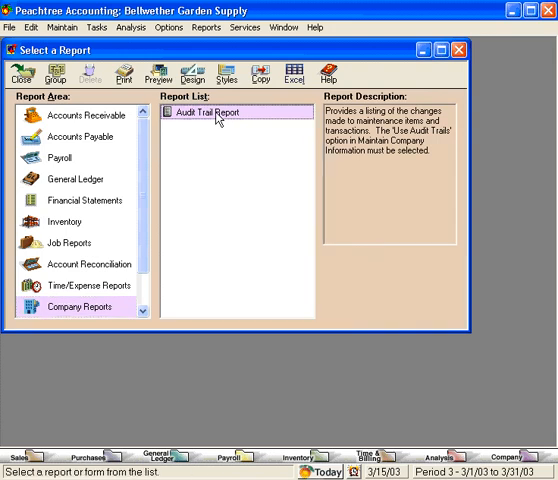
{"action": "left_click", "coordinate": [156, 70]}
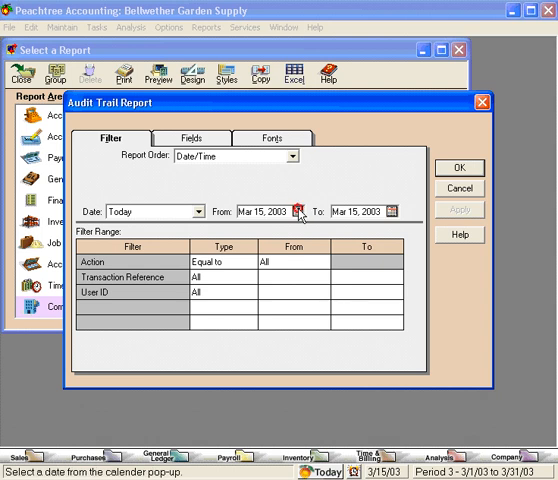
{"action": "left_click", "coordinate": [300, 212]}
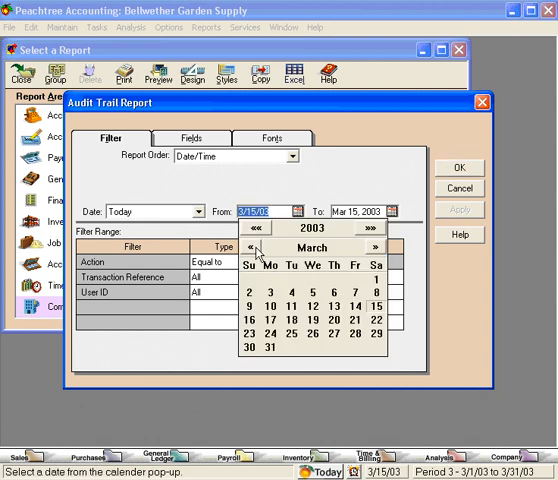
{"action": "left_click", "coordinate": [252, 246]}
{"action": "type", "text": "Feb 1, 2002"}
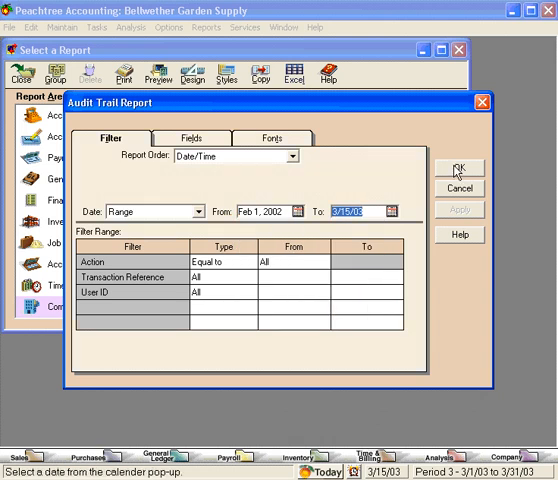
{"action": "left_click", "coordinate": [458, 168]}
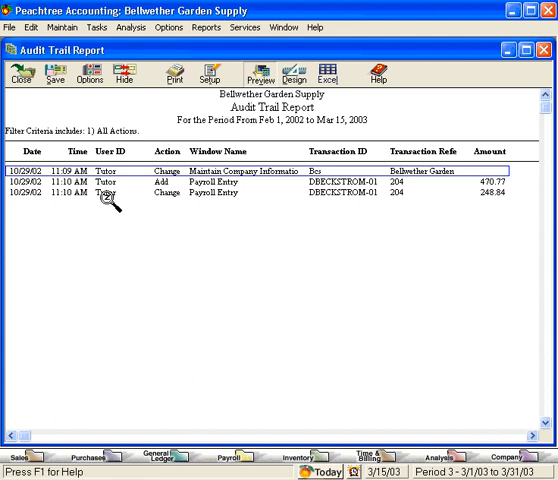
{"action": "mouse_move", "coordinate": [112, 204]}
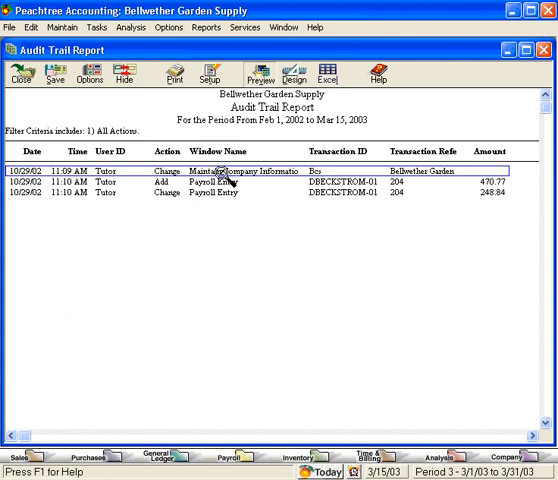
{"action": "mouse_move", "coordinate": [214, 176]}
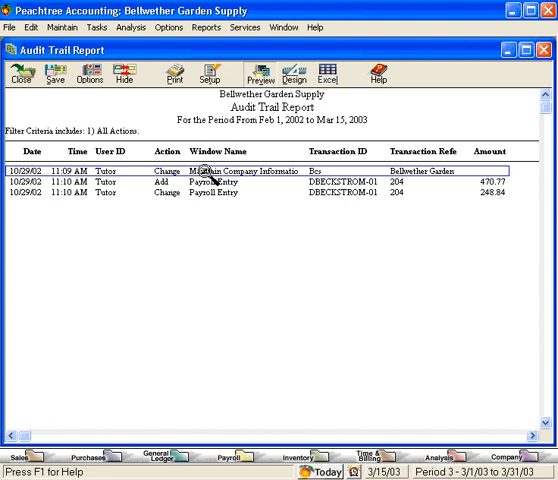
{"action": "mouse_move", "coordinate": [210, 172]}
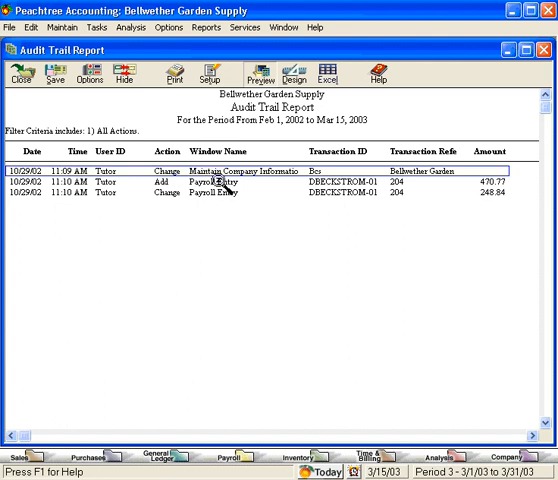
{"action": "mouse_move", "coordinate": [228, 188]}
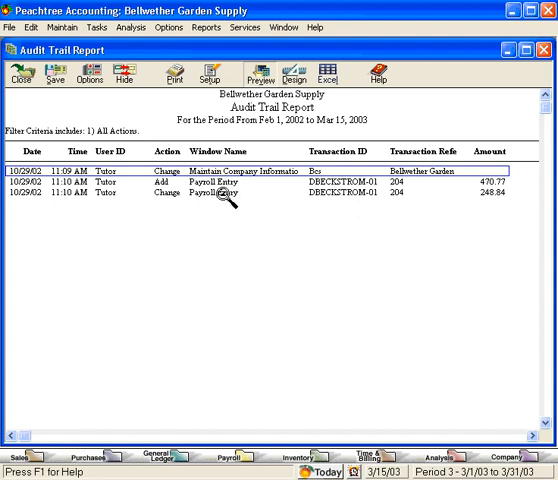
{"action": "mouse_move", "coordinate": [84, 204]}
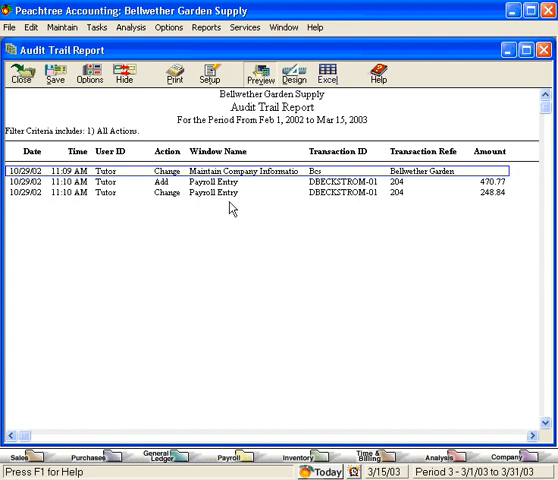
{"action": "mouse_move", "coordinate": [228, 208]}
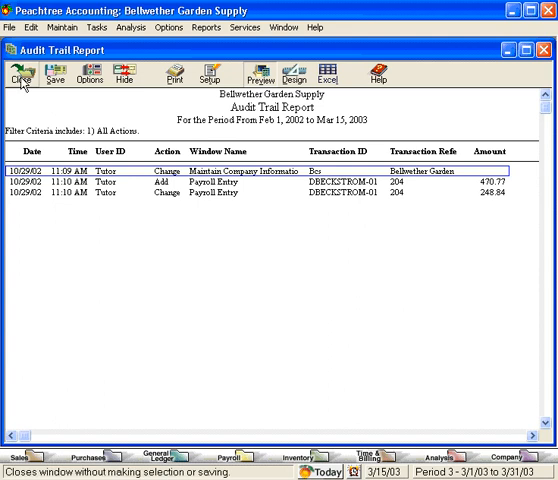
Close the Audit Trail Report and the Select a Report window
{"action": "left_click", "coordinate": [22, 70]}
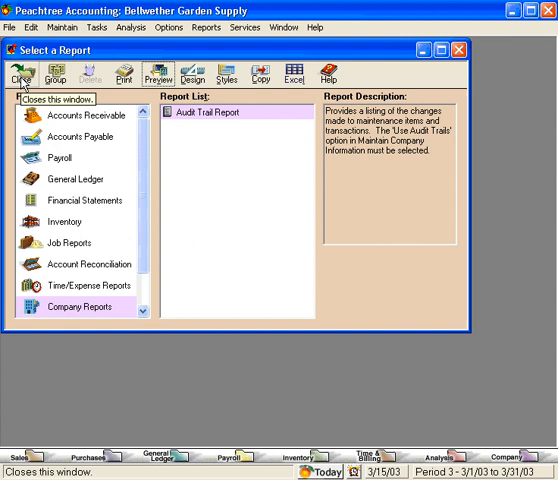
{"action": "left_click", "coordinate": [20, 70]}
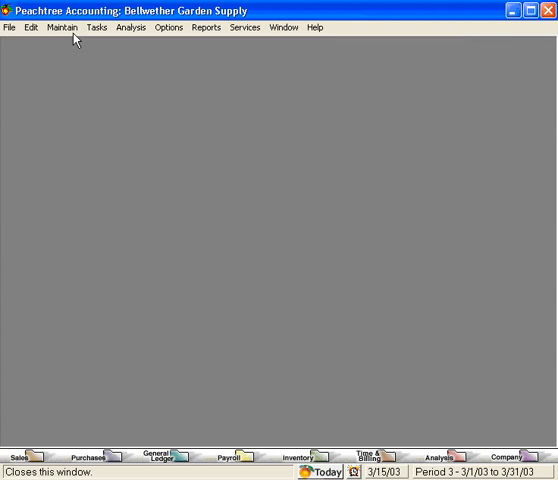
Bring up Maintain Users and show the System tab's program-area access levels
{"action": "left_click", "coordinate": [64, 28]}
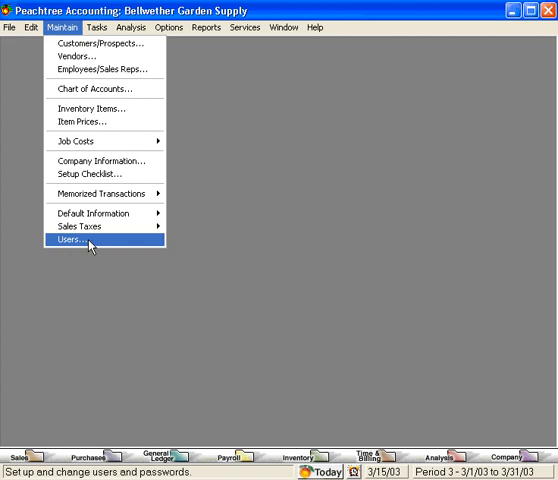
{"action": "left_click", "coordinate": [76, 240]}
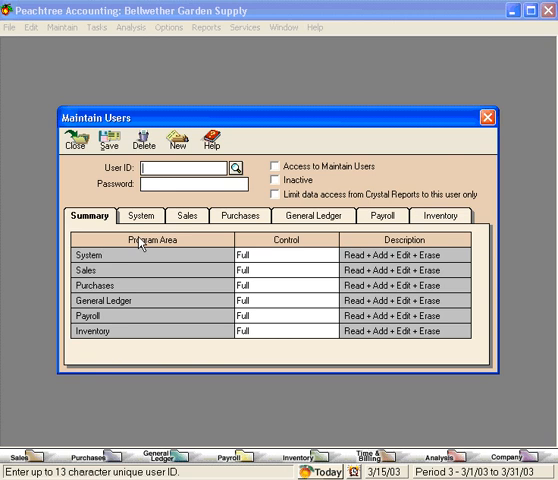
{"action": "left_click", "coordinate": [140, 216]}
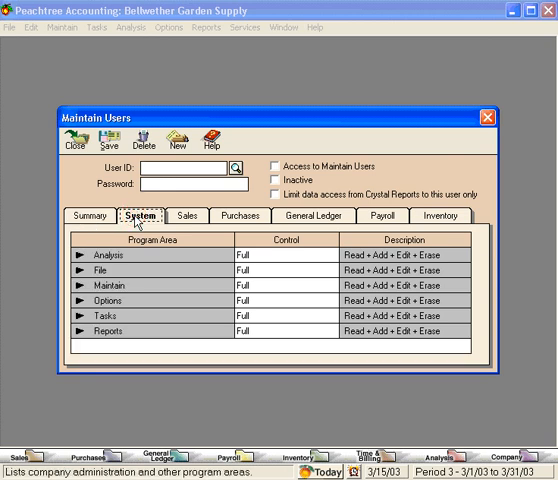
{"action": "mouse_move", "coordinate": [266, 292]}
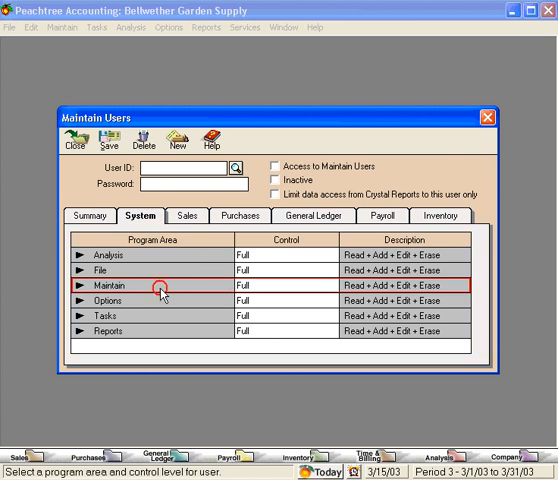
Expand Maintain, select Company Information and list its Control access-level choices
{"action": "left_click", "coordinate": [84, 284]}
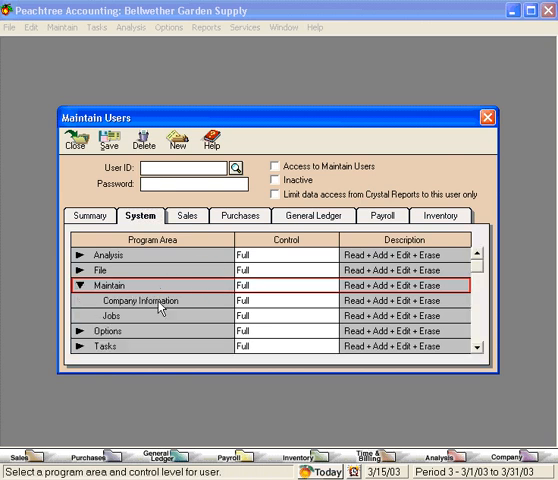
{"action": "left_click", "coordinate": [148, 300]}
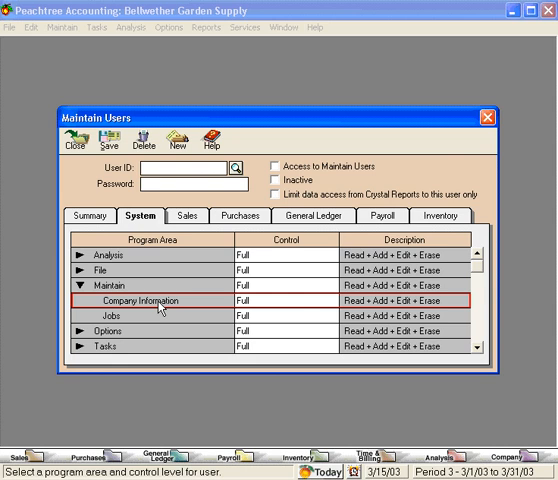
{"action": "left_click", "coordinate": [328, 300]}
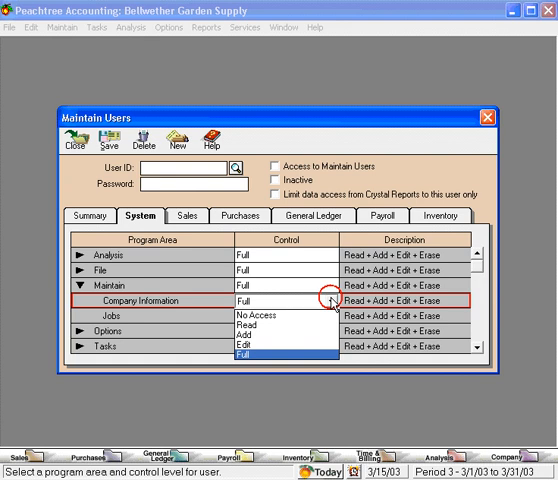